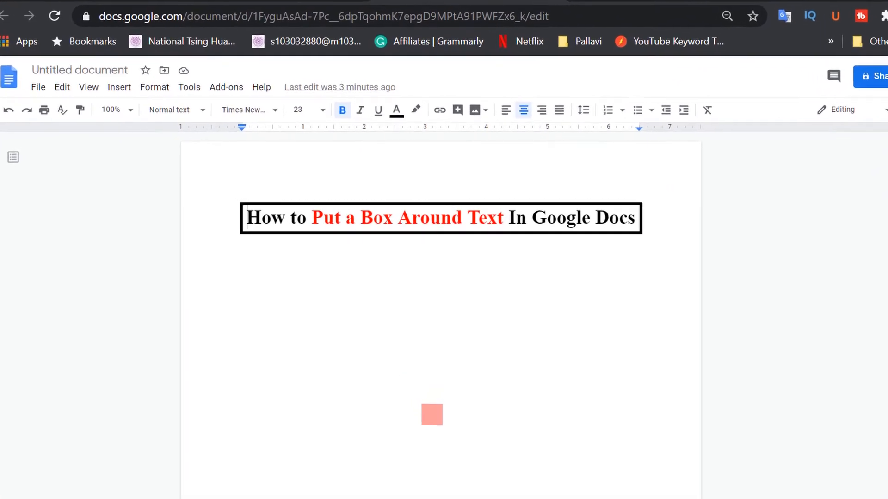
Step: Scroll down past the finished boxed example to the unboxed bold heading
scroll("down", 3)
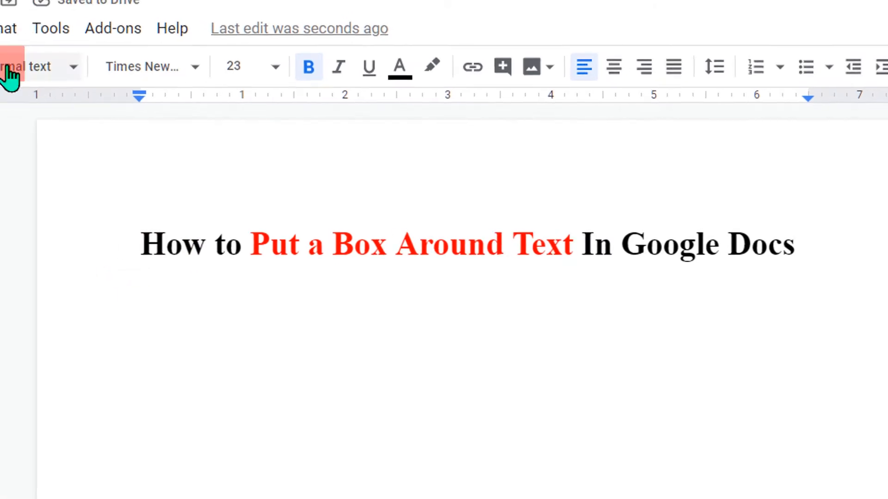
Step: Bring up Borders and shading for the heading via Format > Paragraph styles
left_click(81, 39)
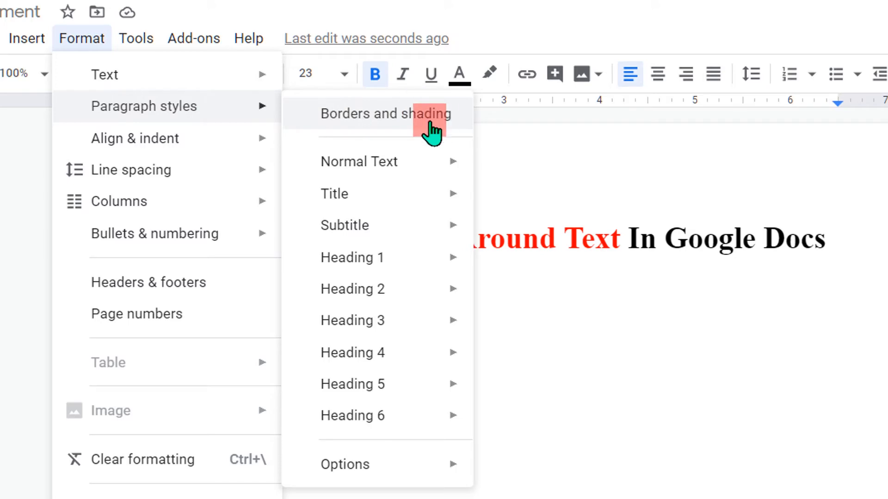
left_click(385, 113)
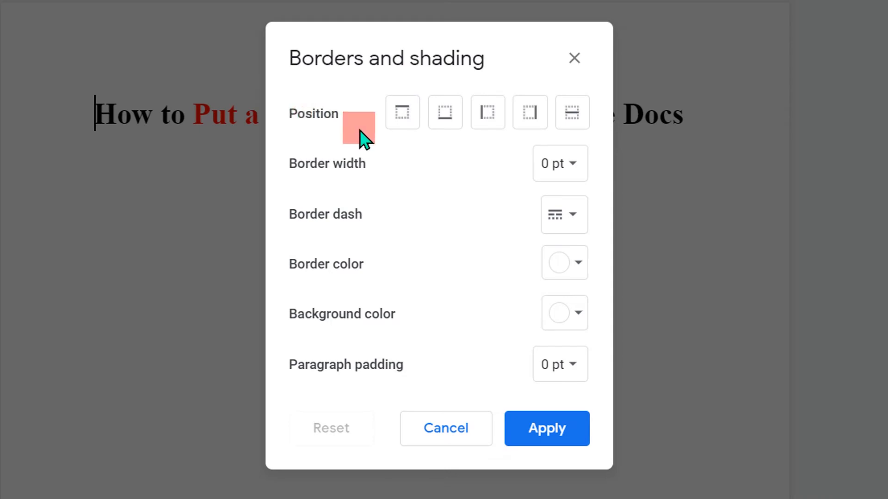
Step: Enable the border on the heading's top, bottom and left sides
left_click(402, 112)
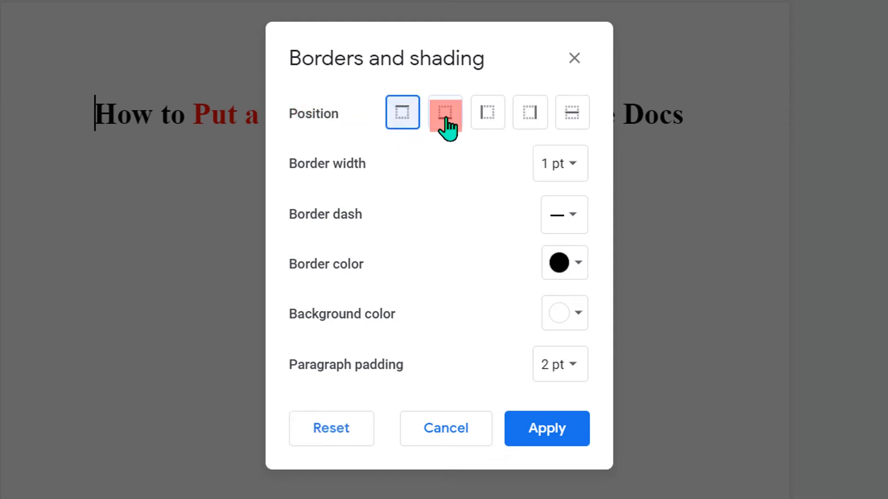
left_click(487, 112)
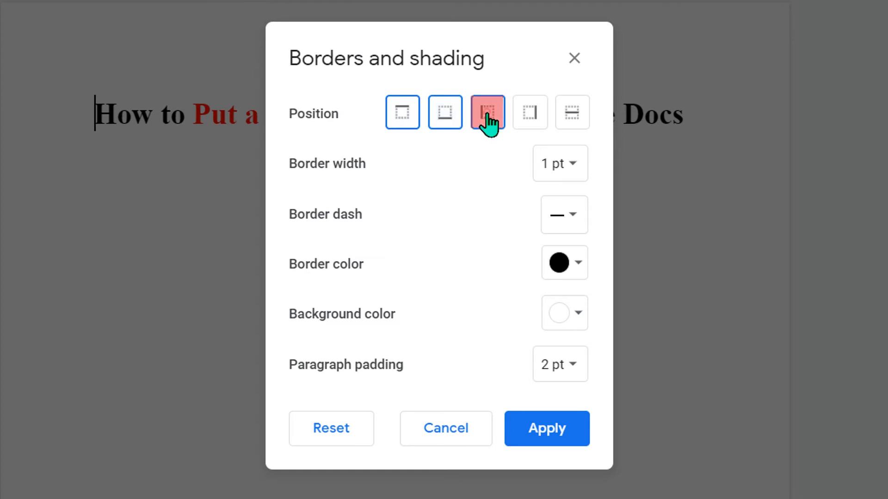
left_click(530, 112)
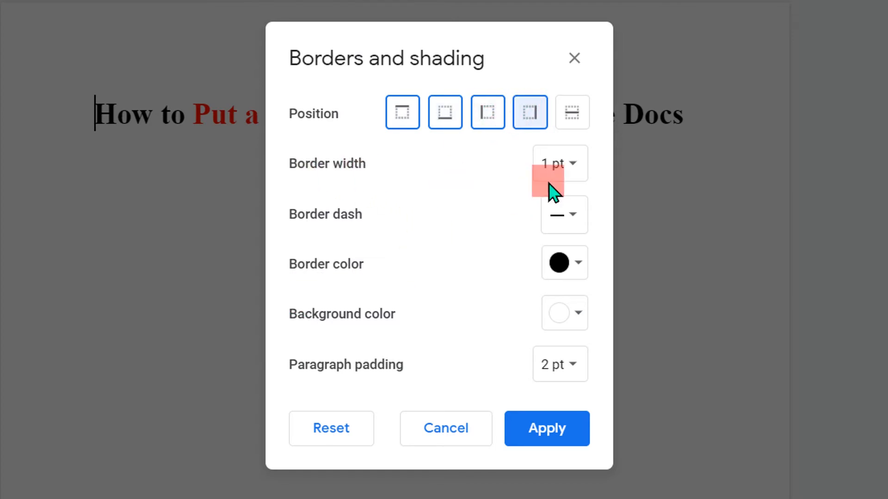
mouse_move(559, 164)
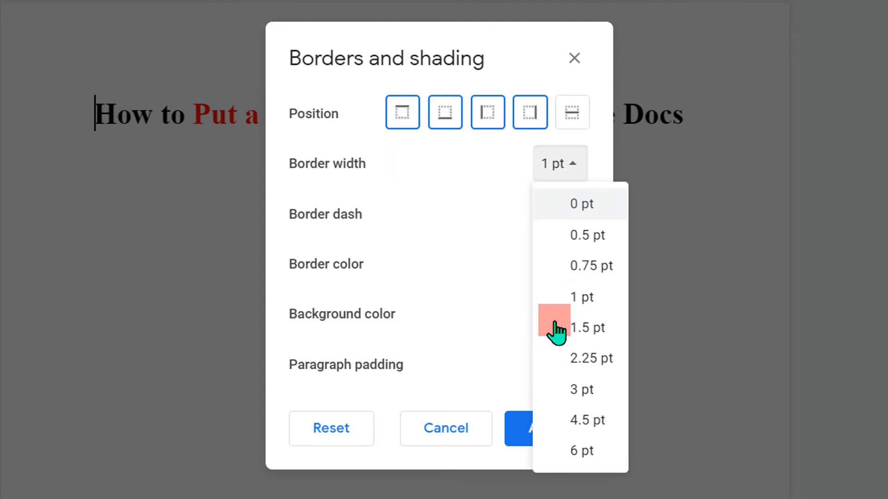
Step: Set the border width to 3 pt and its colour to red
left_click(581, 389)
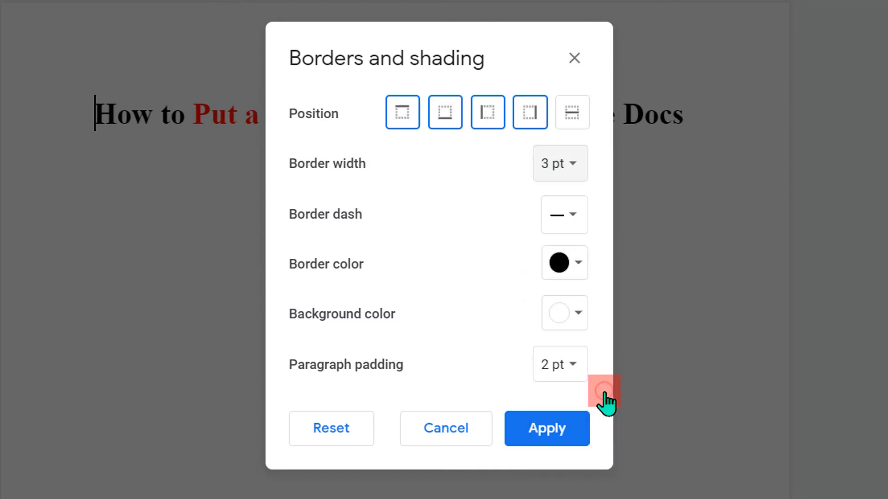
left_click(563, 214)
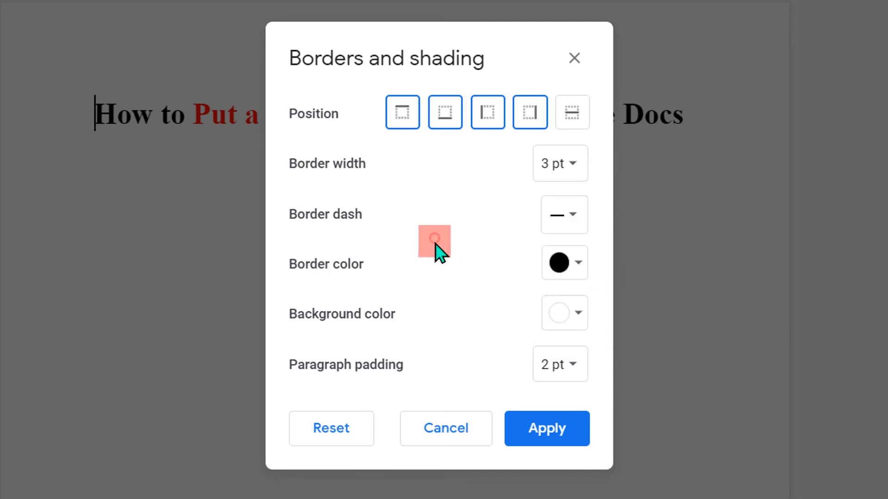
left_click(564, 263)
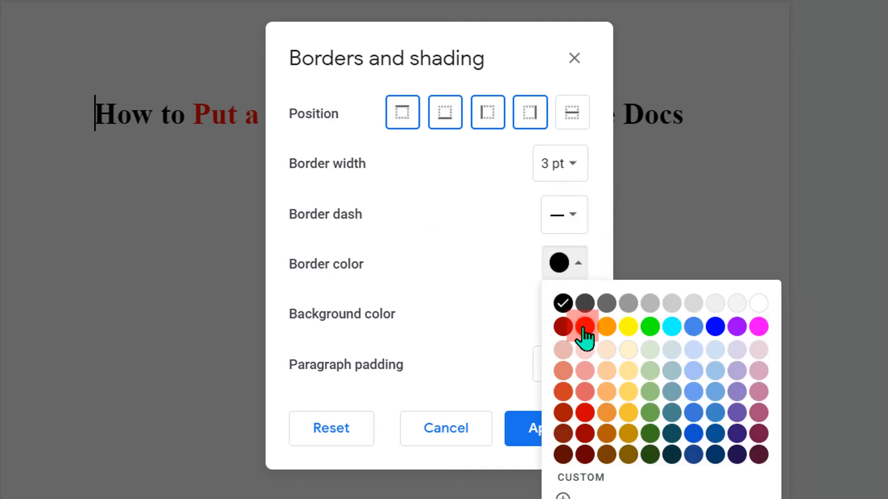
left_click(582, 327)
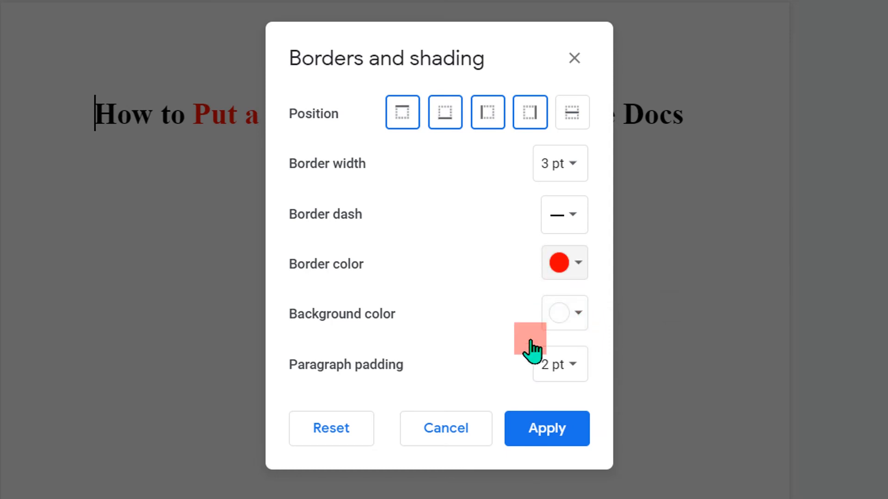
Step: Set paragraph padding to 0 pt and apply the box border to the heading
left_click(560, 364)
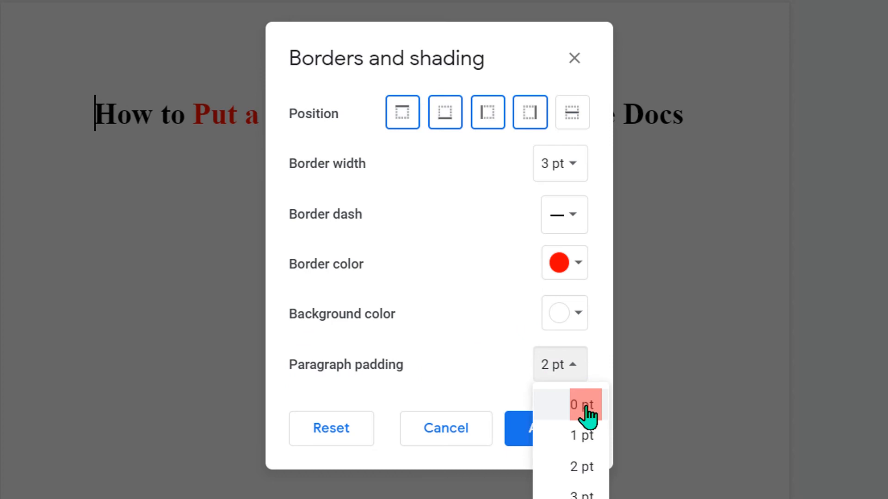
left_click(580, 405)
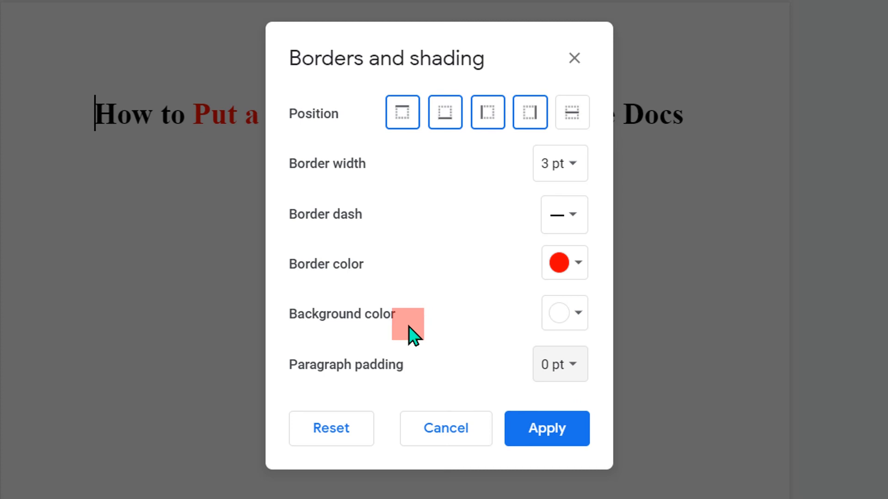
left_click(545, 428)
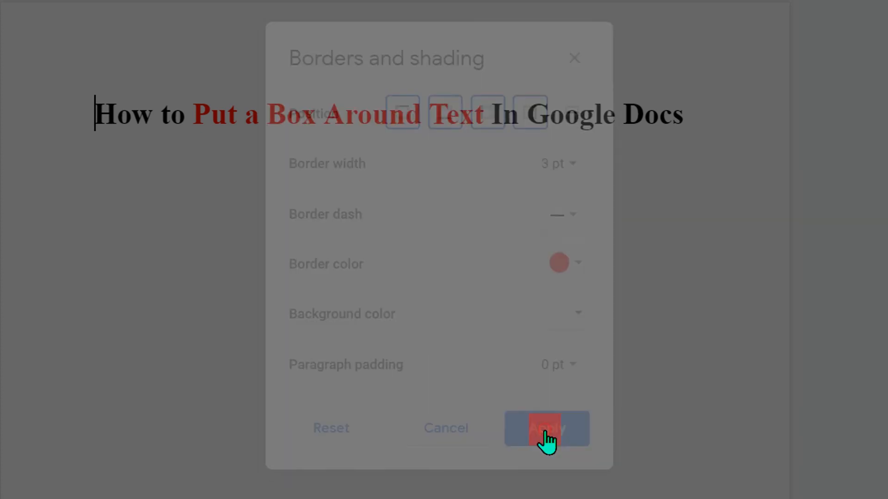
left_click(546, 428)
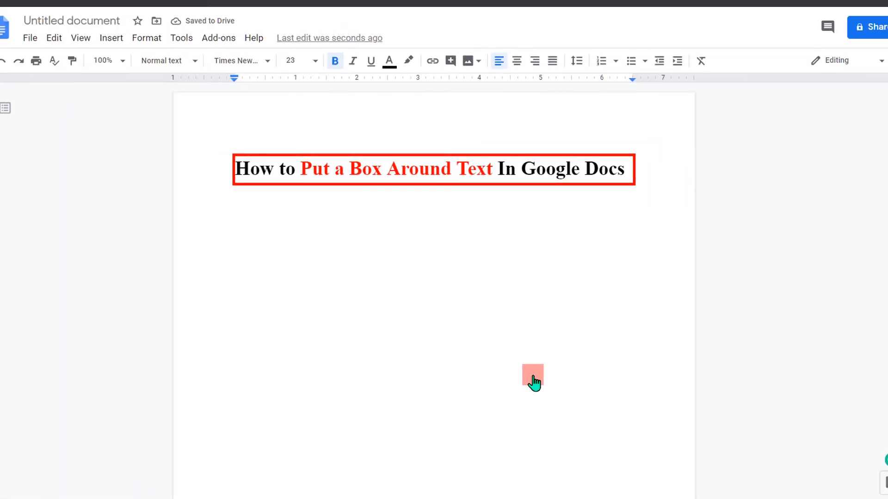